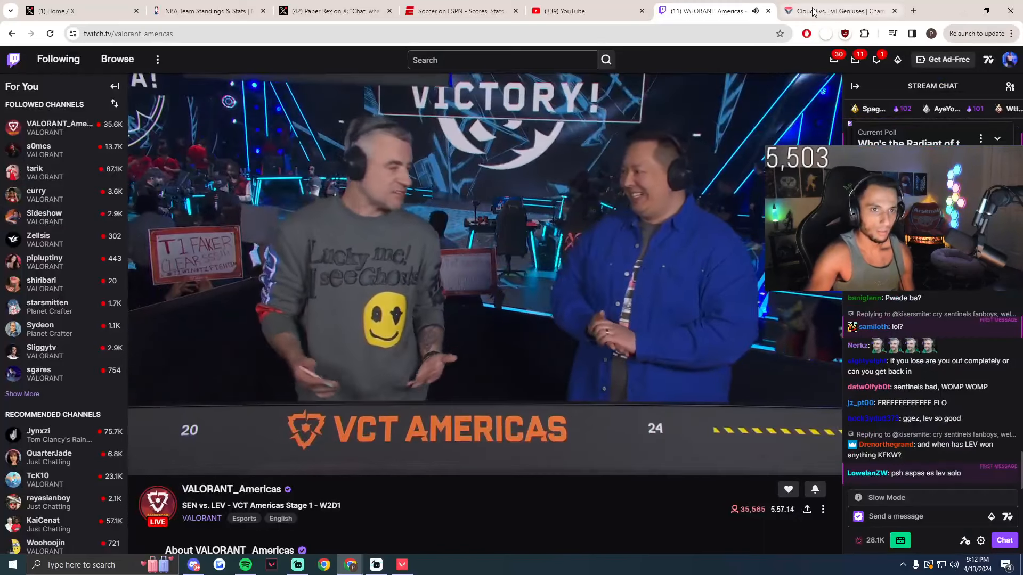
- Review the Sentinels vs Leviatán stats, draft 'aspas is the goat' on X, and return to Twitch
click(839, 11)
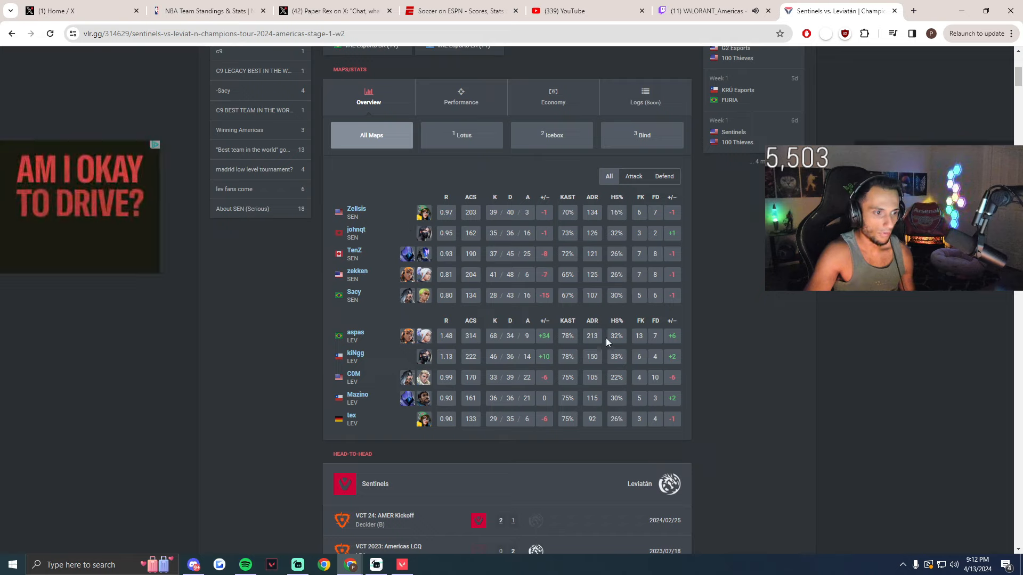
mouse_move(539, 302)
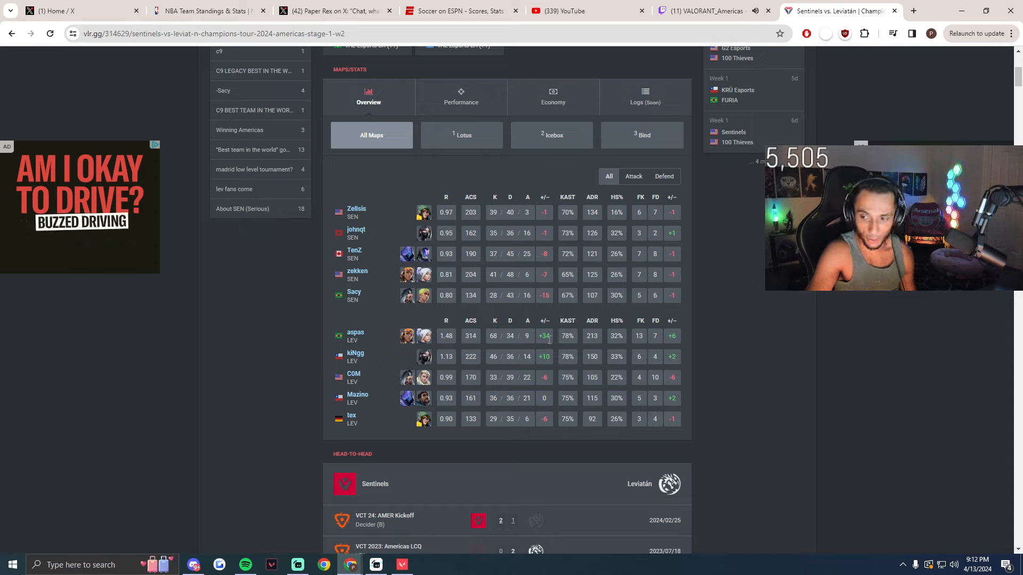
mouse_move(559, 311)
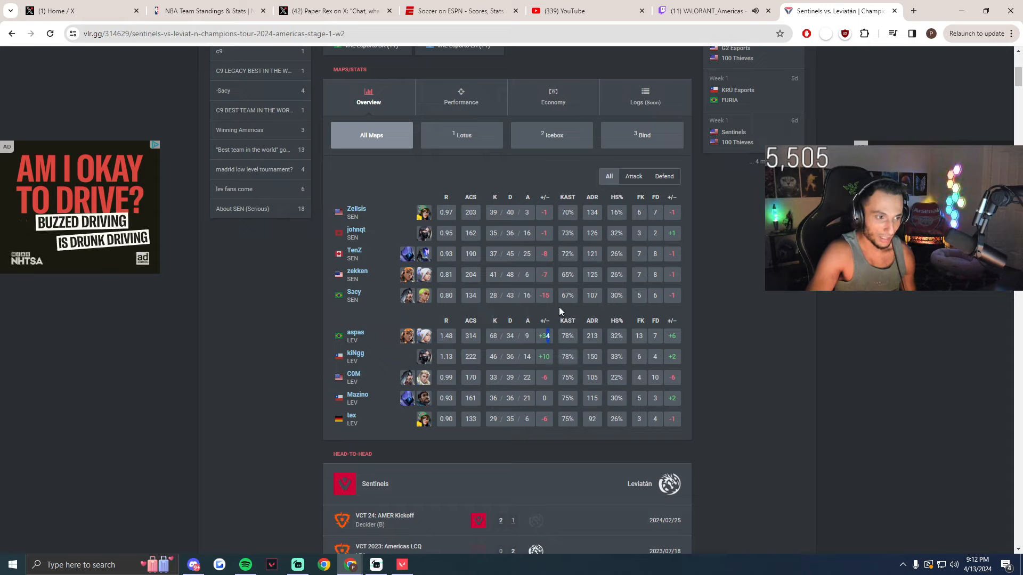
mouse_move(576, 311)
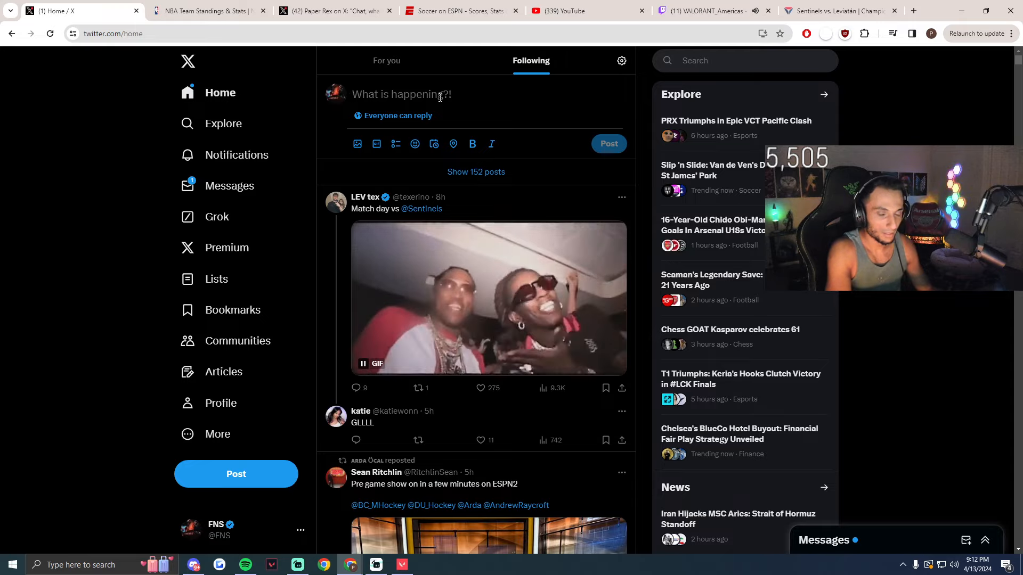
text(aspas i)
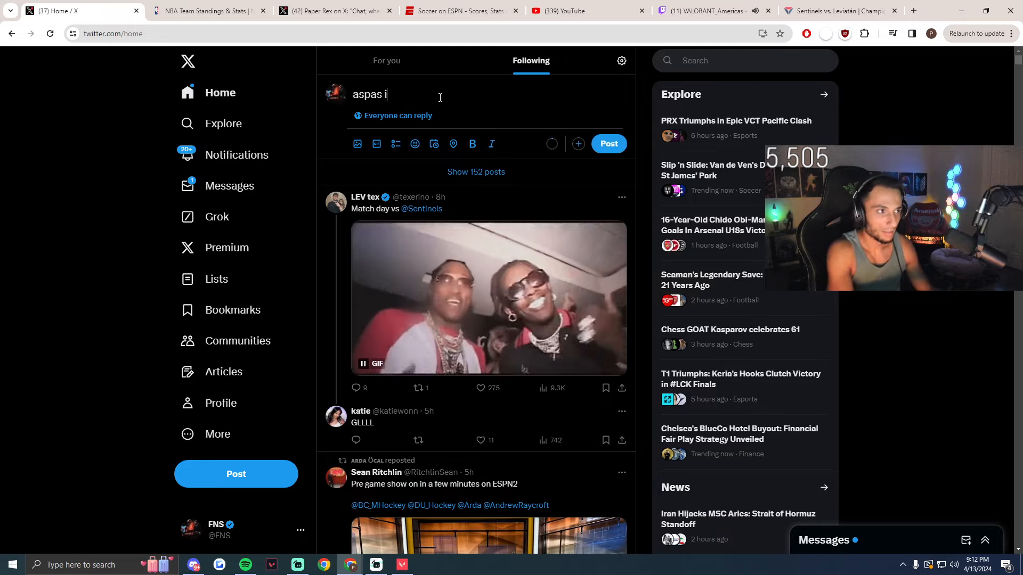
text(s the goat)
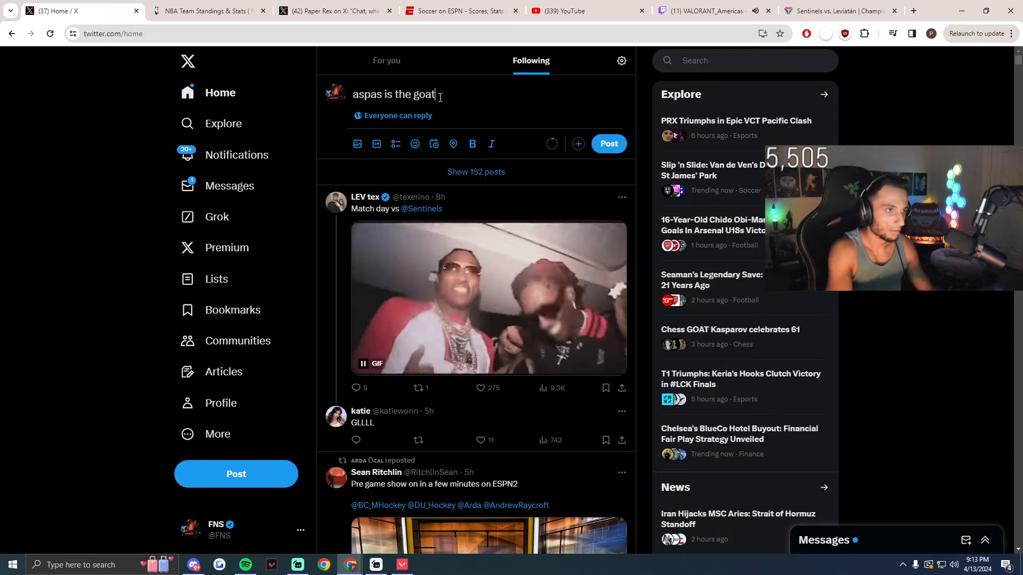
click(704, 11)
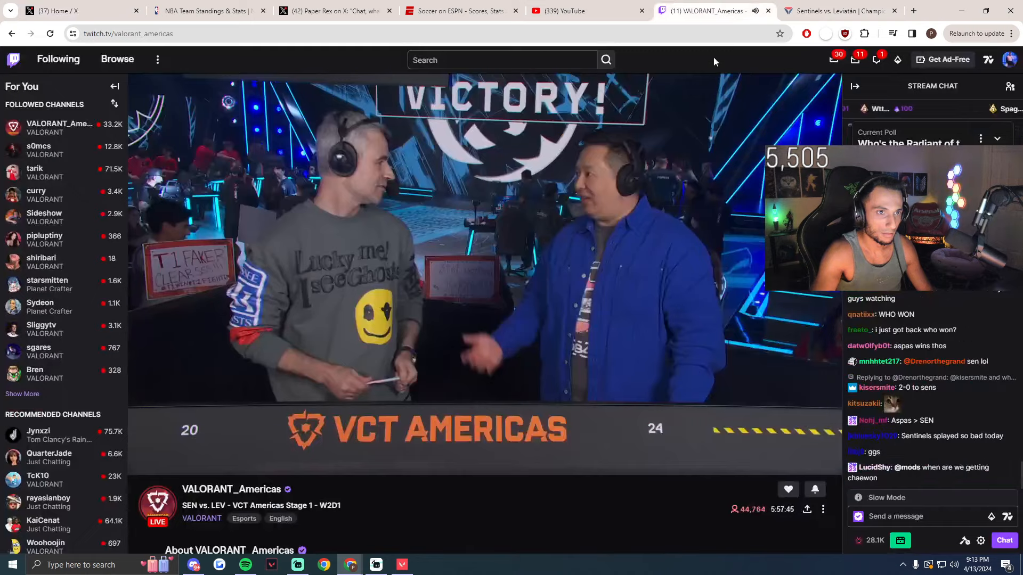